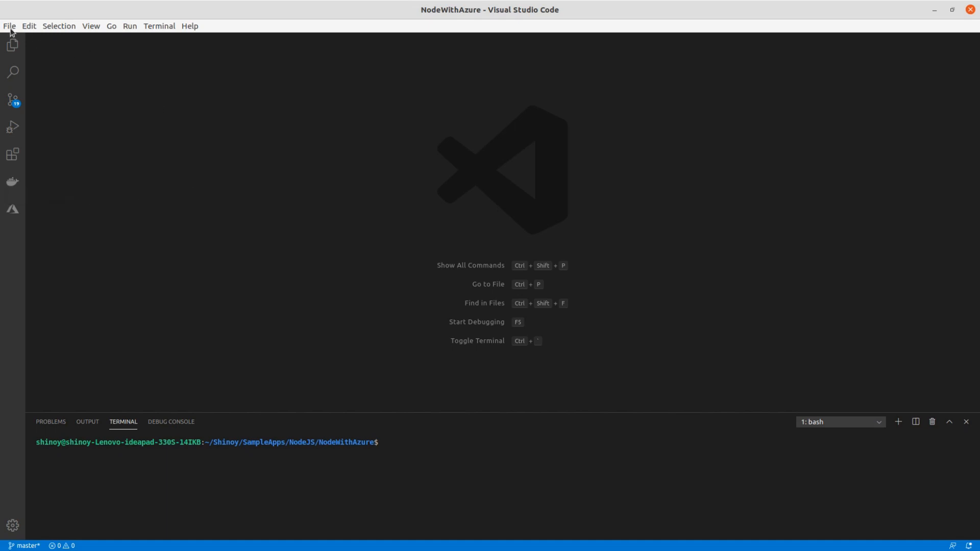
# Open the NodeOnDocker folder and select the package.json name in the Node.js Docker guide
pyautogui.click(9, 25)
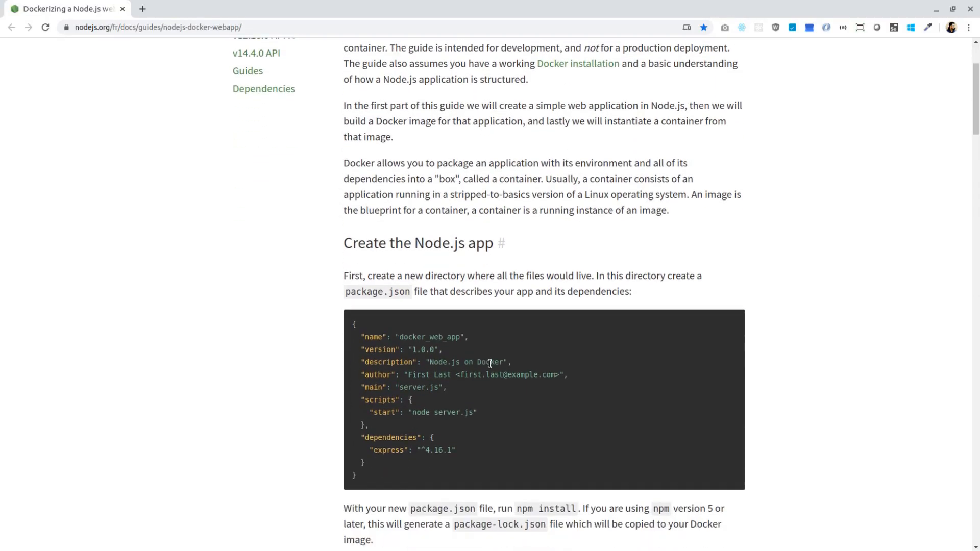
pyautogui.scroll(-3)
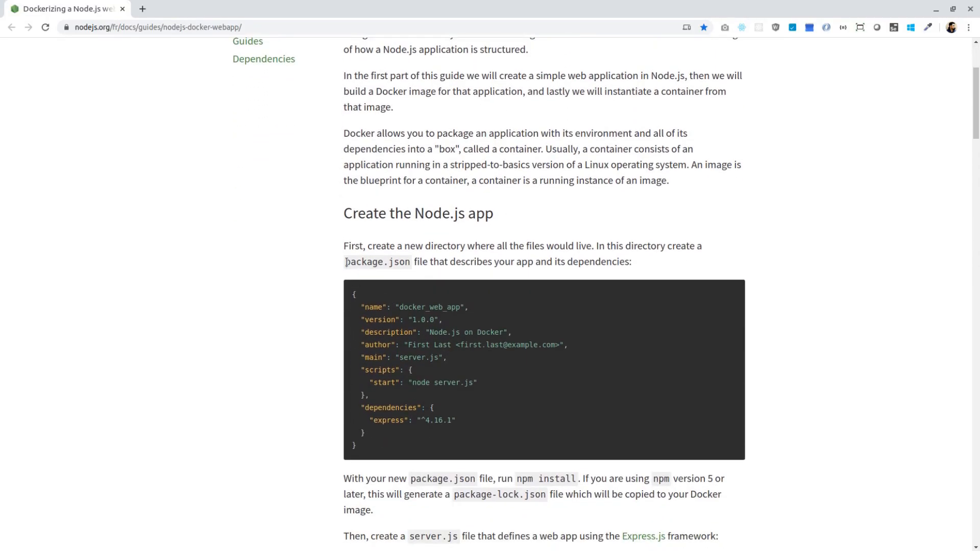
pyautogui.doubleClick(376, 261)
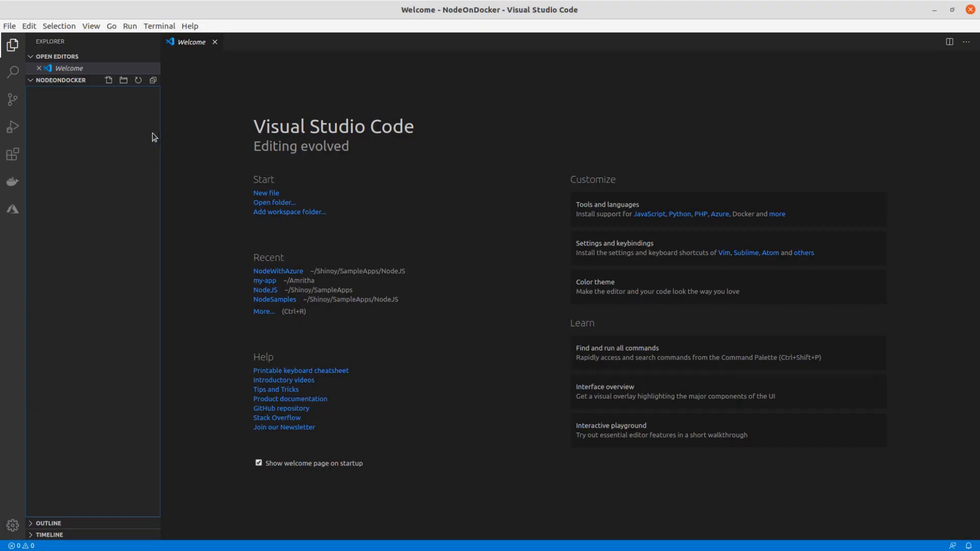
# Create a new file named package.json in the NodeOnDocker folder
pyautogui.click(108, 80)
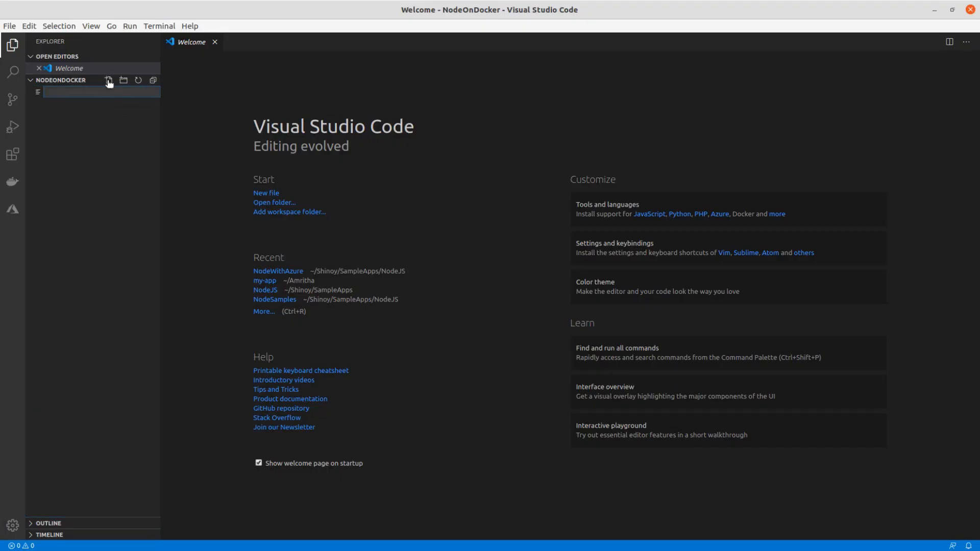
pyautogui.write('package.json')
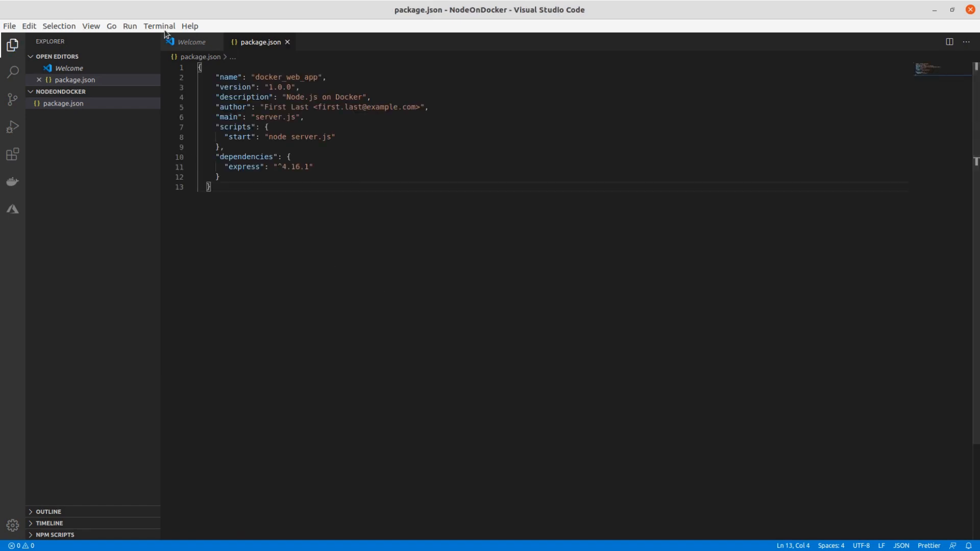
# Run npm install in a new integrated terminal to install the app's dependencies
pyautogui.click(158, 25)
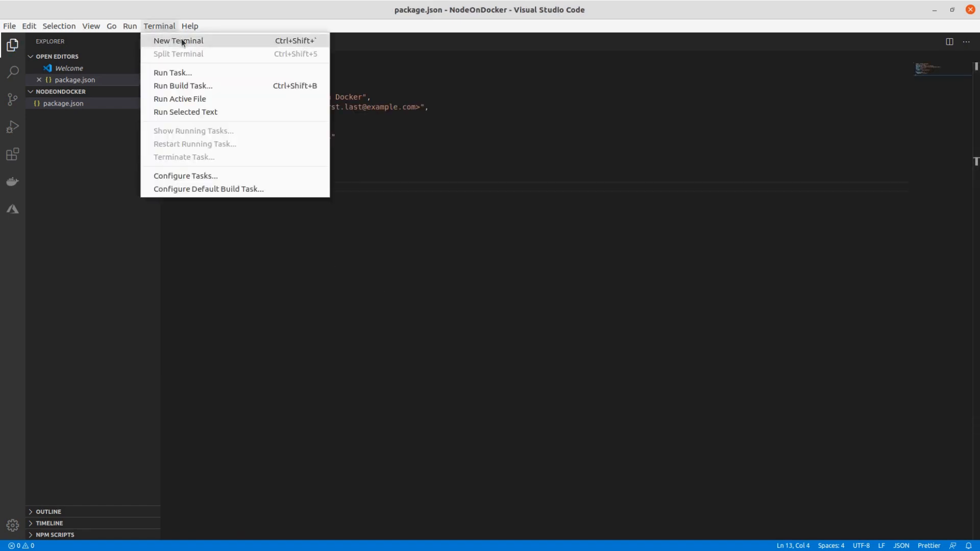
pyautogui.click(178, 39)
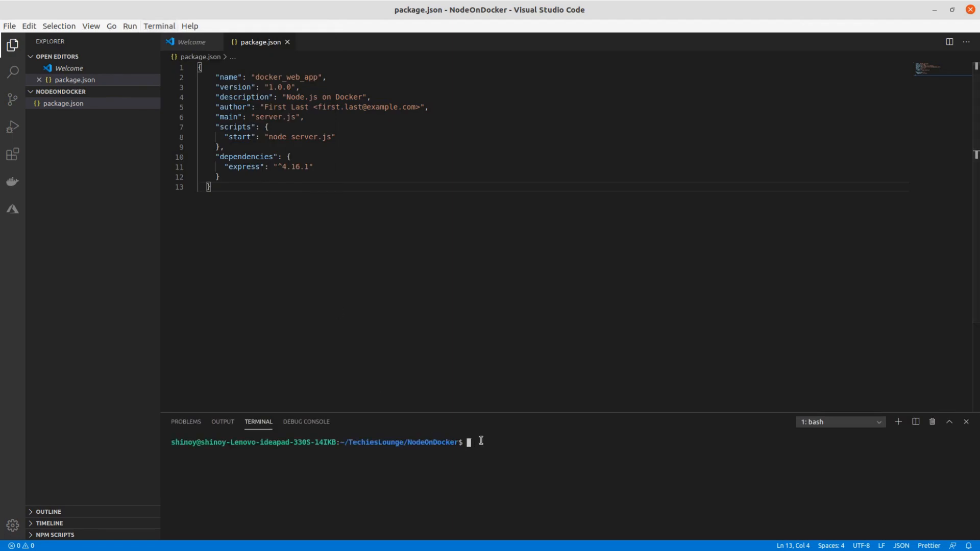
pyautogui.write('np')
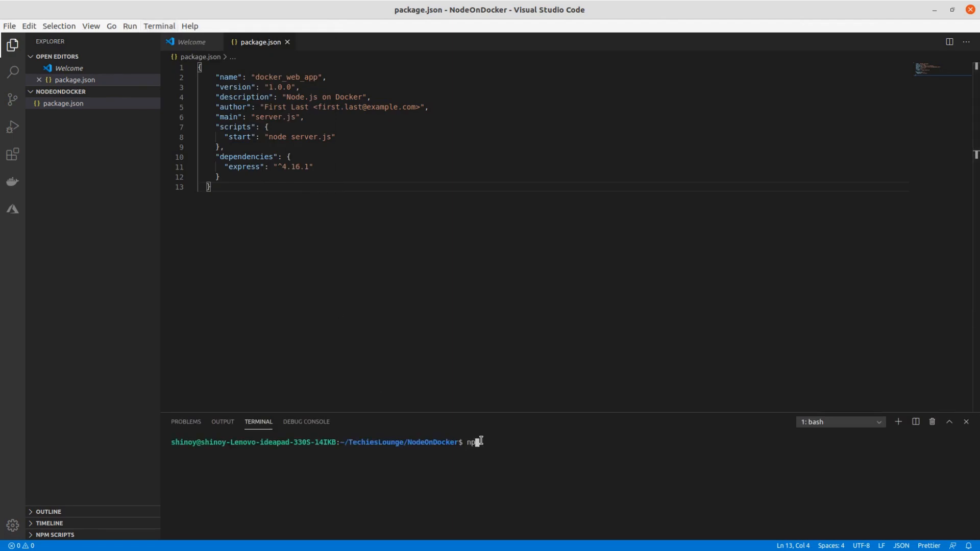
pyautogui.write('install')
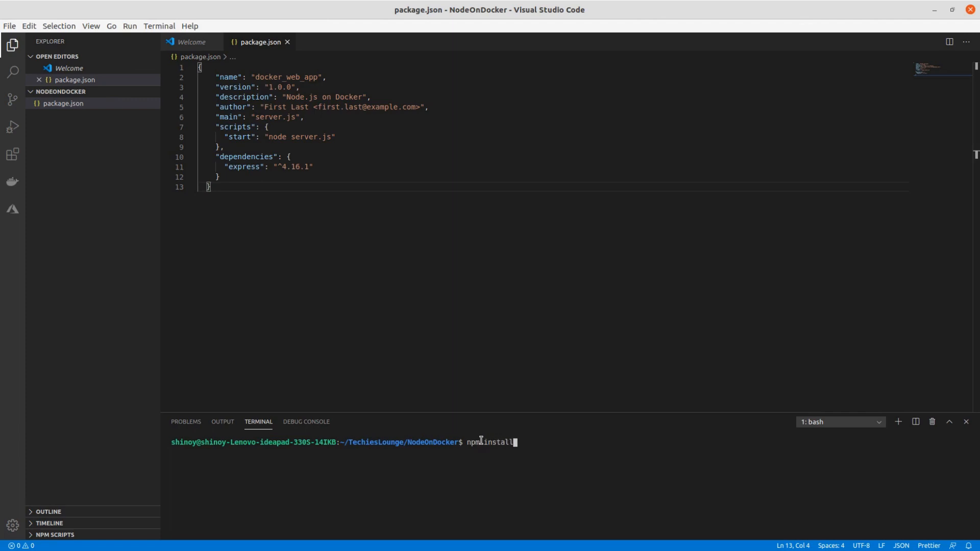
pyautogui.press('Return')
pyautogui.write('node server.js')
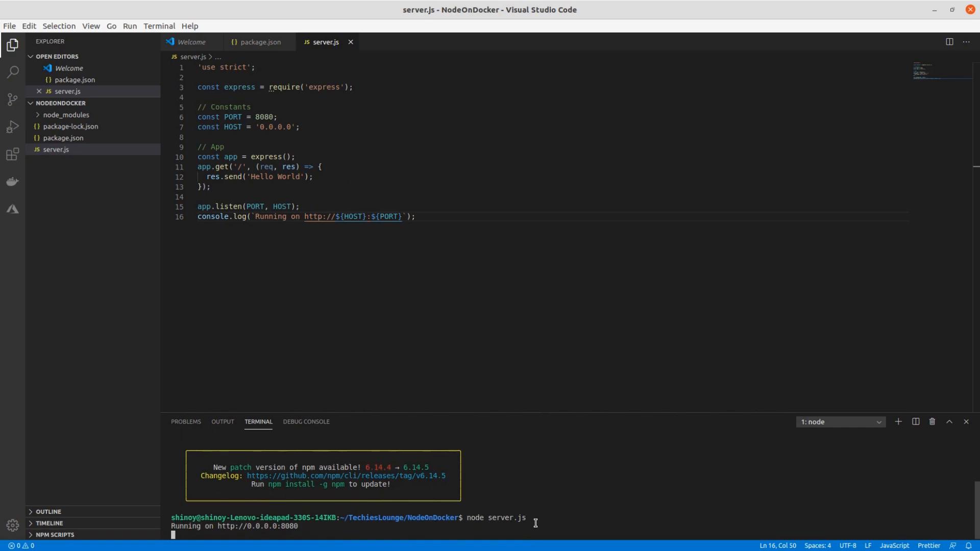
pyautogui.click(258, 526)
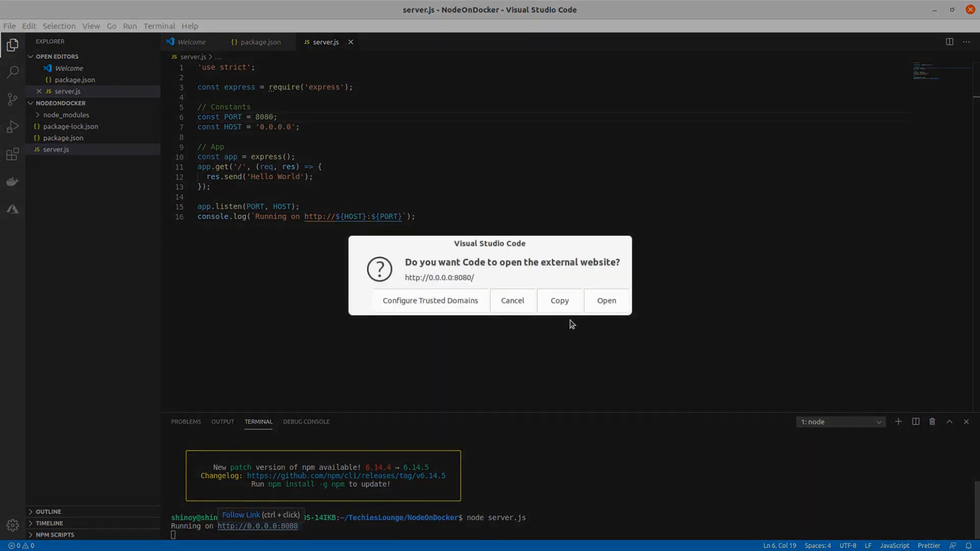
pyautogui.click(604, 300)
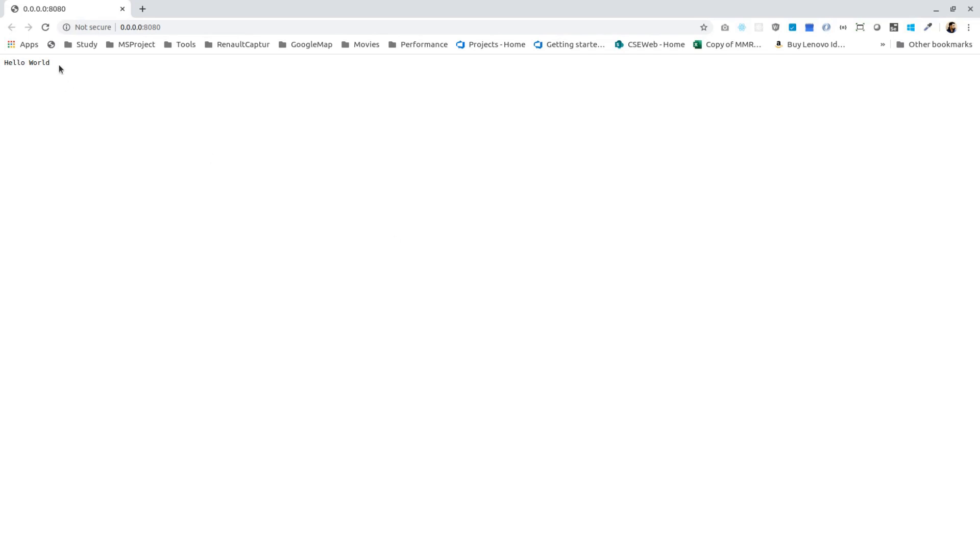
pyautogui.doubleClick(27, 62)
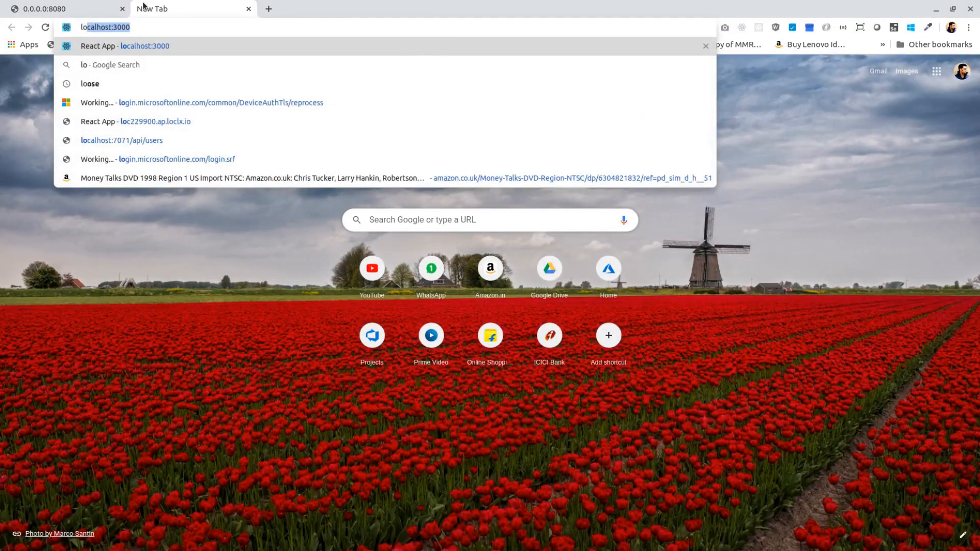
pyautogui.write('localhost:8')
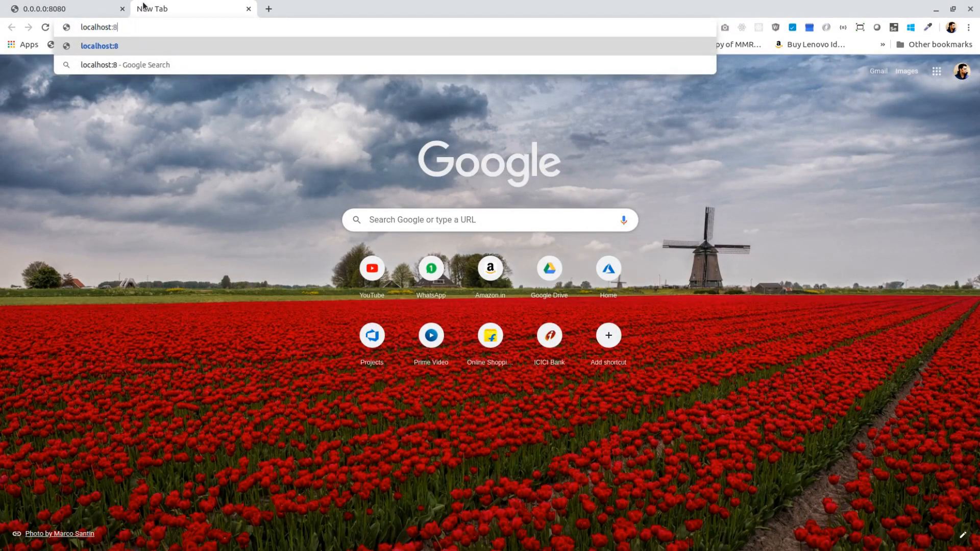
pyautogui.press('Return')
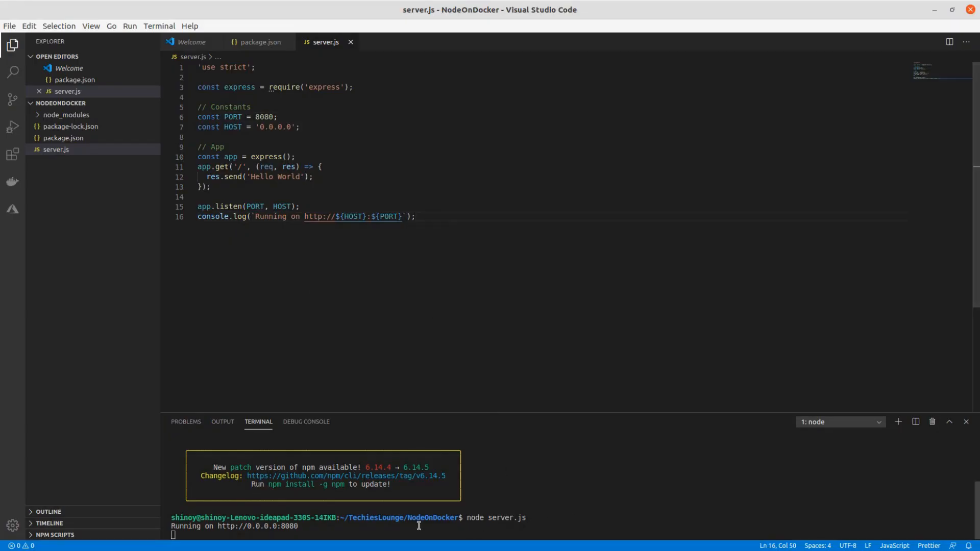
# Stop the server, change the response to Hello Docker, save server.js and restart it
pyautogui.press('ctrl+c')
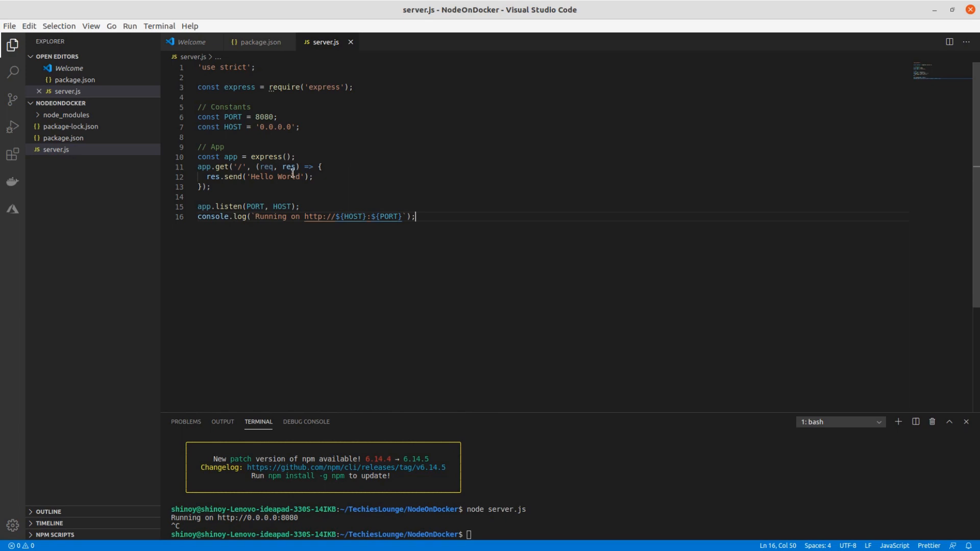
pyautogui.doubleClick(288, 176)
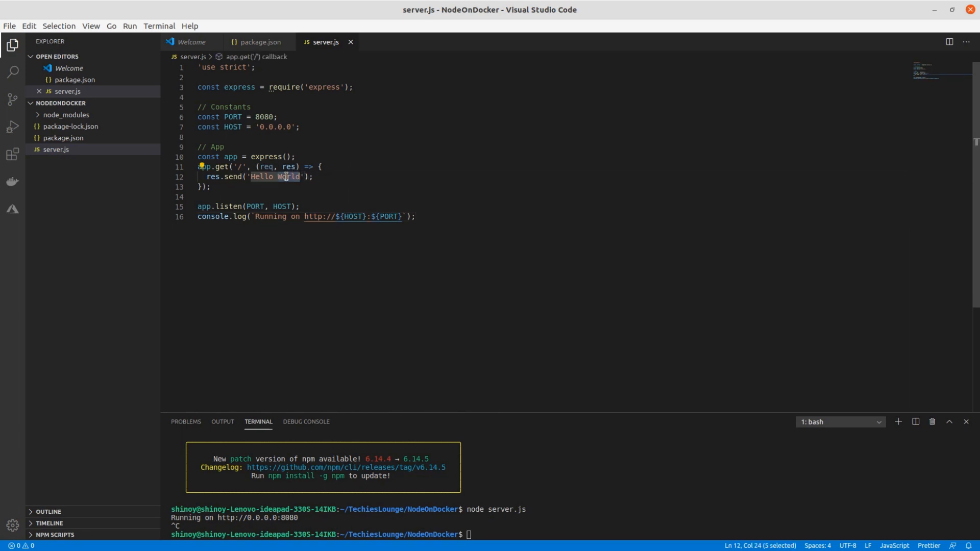
pyautogui.write('Docker')
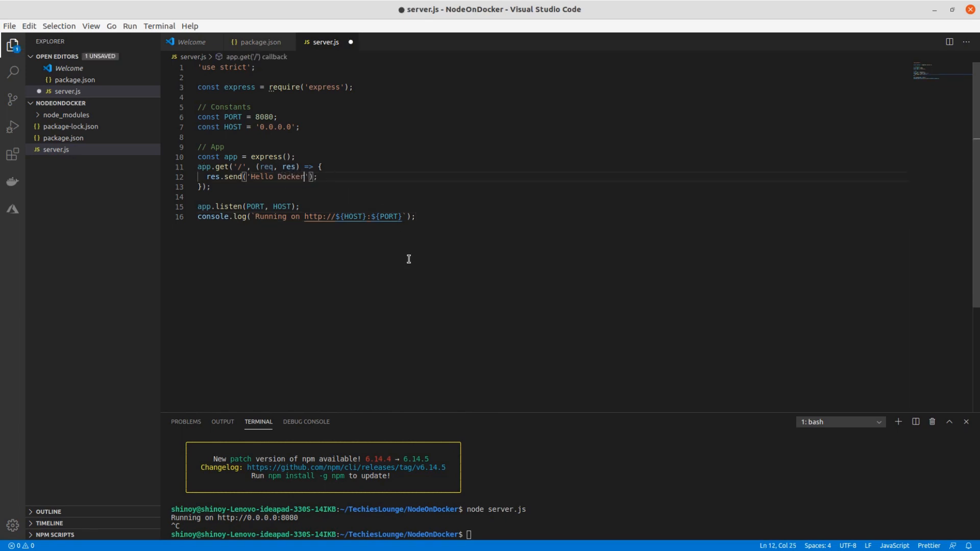
pyautogui.press('ctrl+s')
pyautogui.write('node server.js')
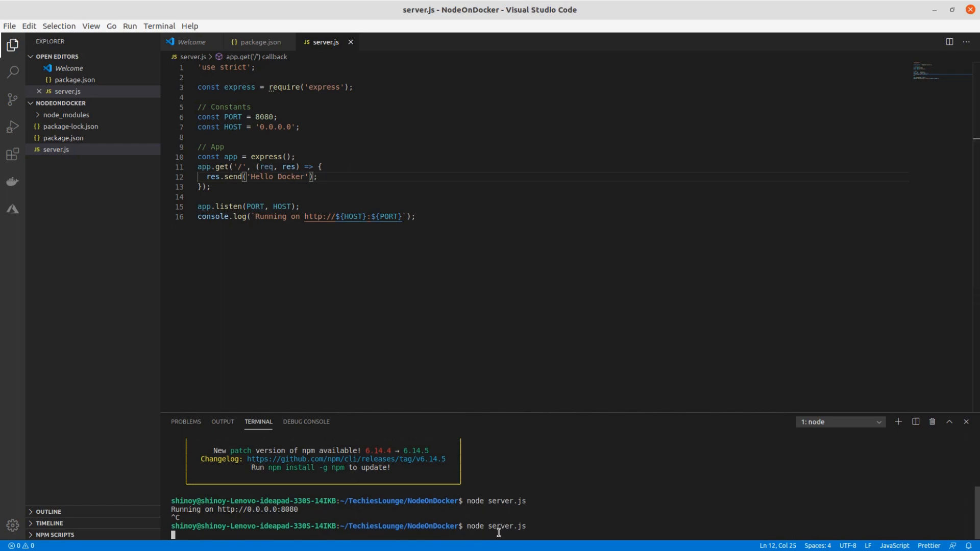
pyautogui.press('Return')
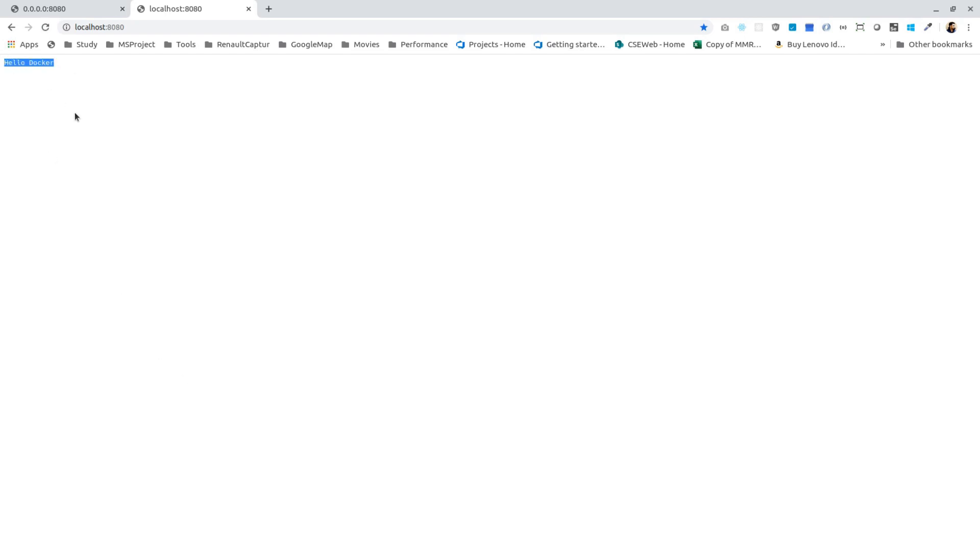
# Return to the Node.js guide and select the word Dockerfile for the next file
pyautogui.click(319, 9)
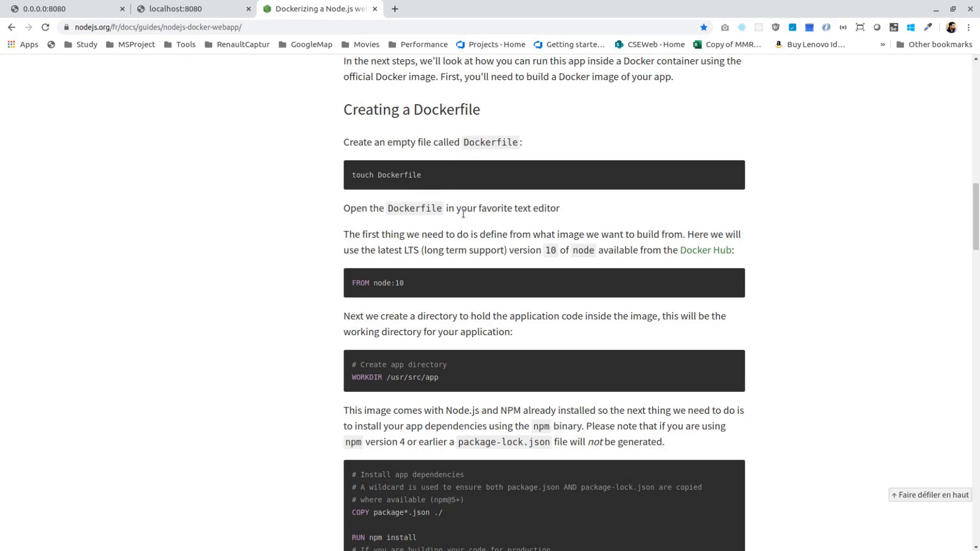
pyautogui.doubleClick(399, 175)
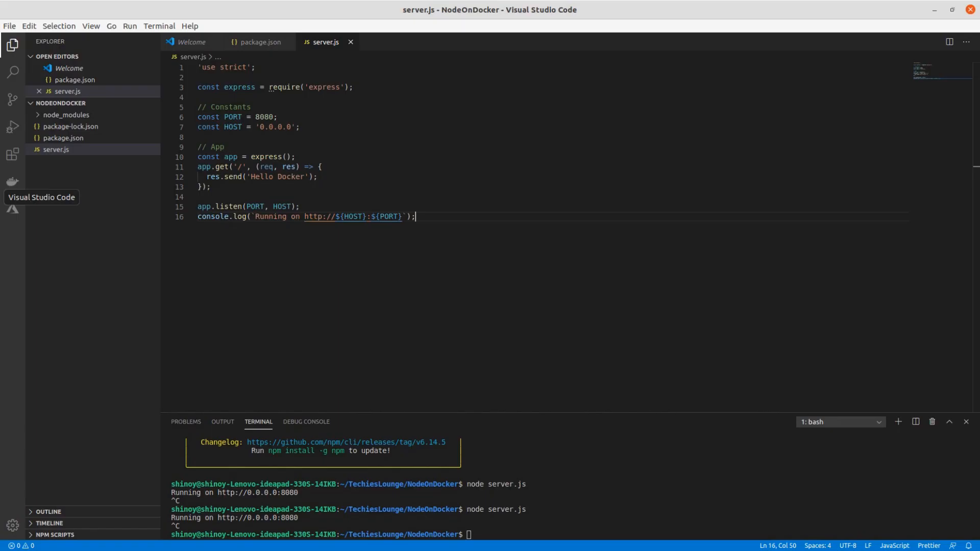
pyautogui.moveTo(109, 107)
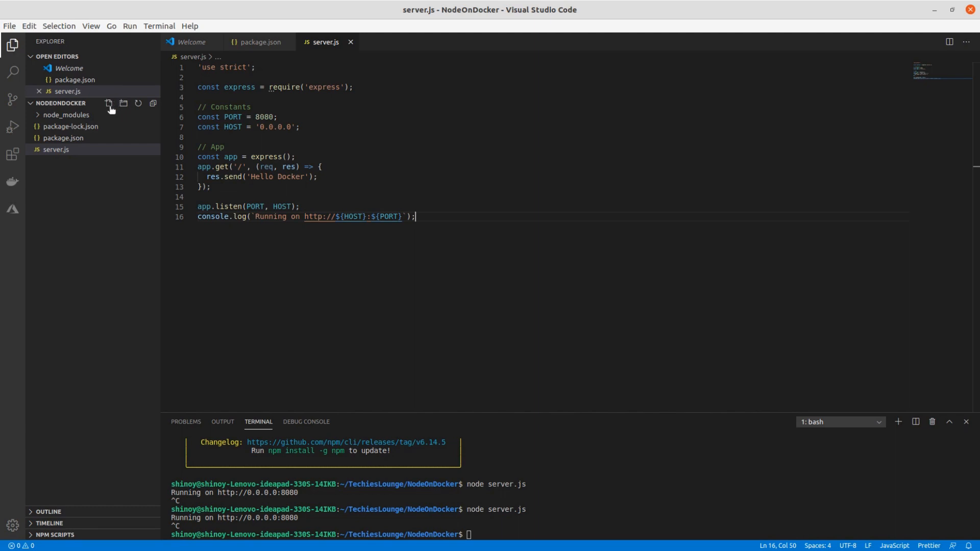
# Create the Dockerfile from the guide, then start a new file named .dockerignore
pyautogui.click(108, 103)
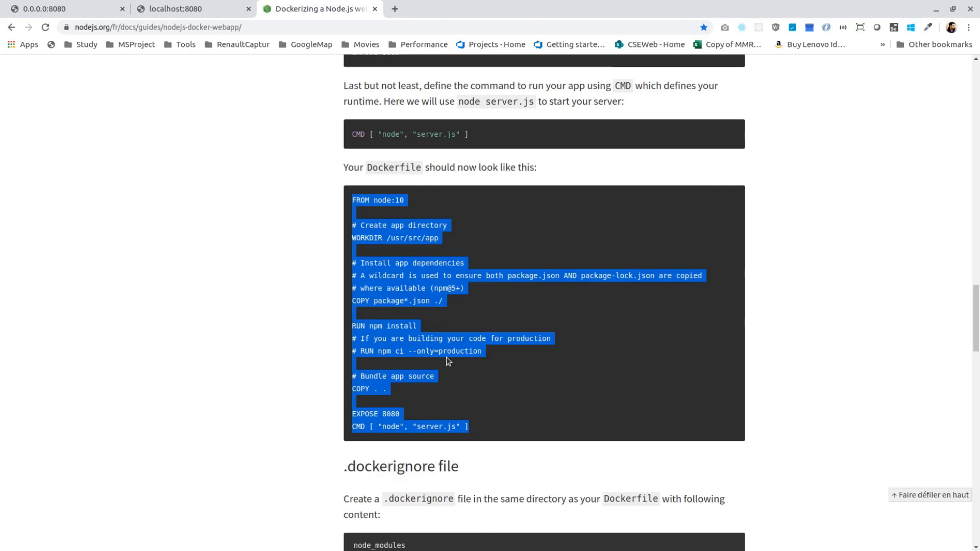
pyautogui.scroll(-3)
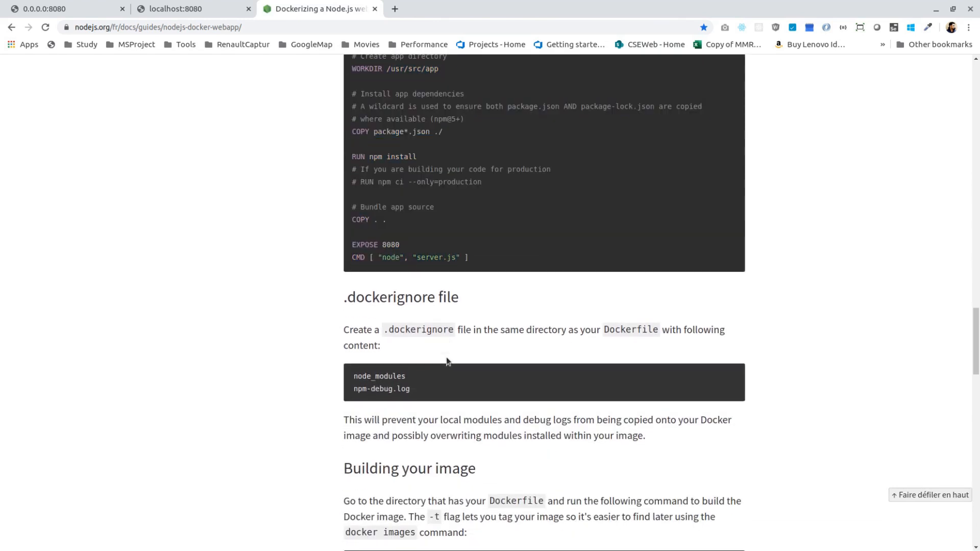
pyautogui.doubleClick(389, 297)
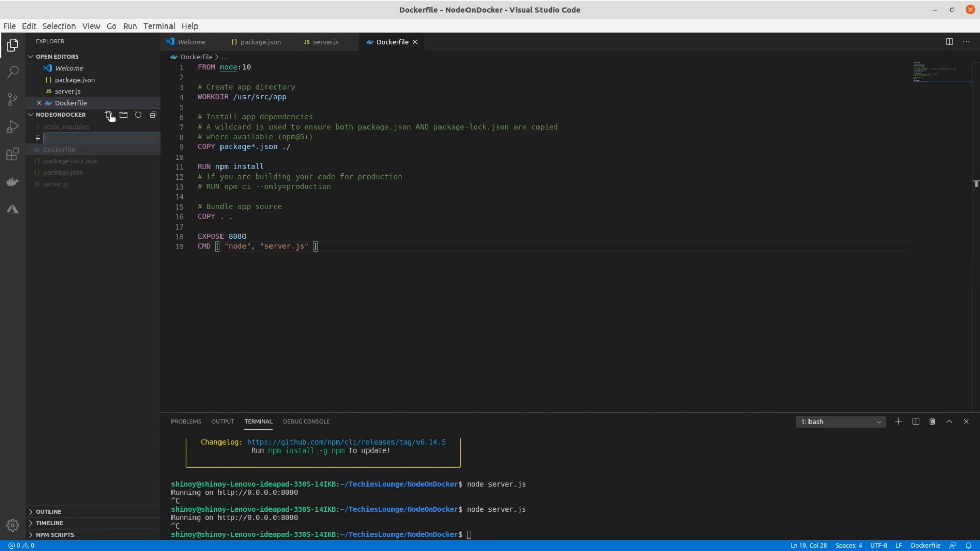
pyautogui.write('.dockerignore')
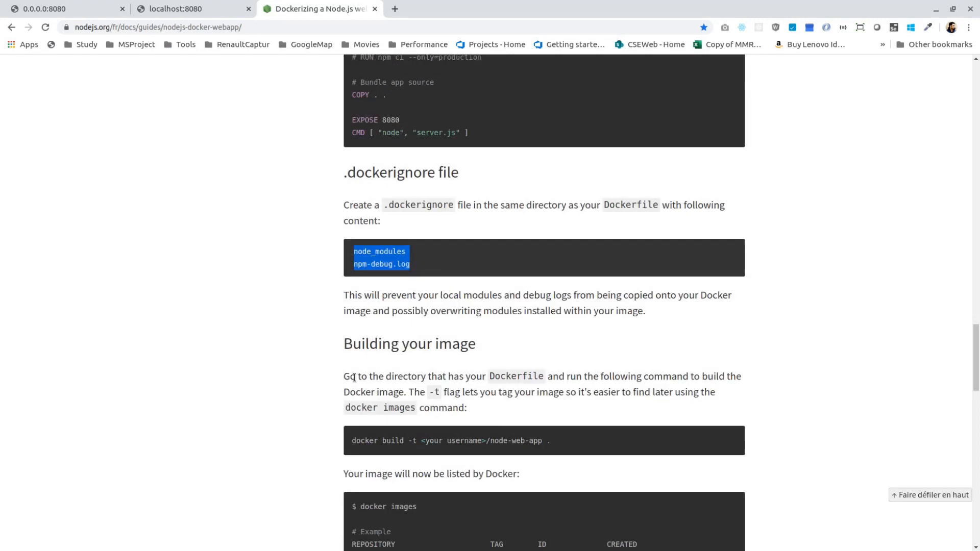
# Scroll the guide to the Building your image section with the docker build command
pyautogui.scroll(-3)
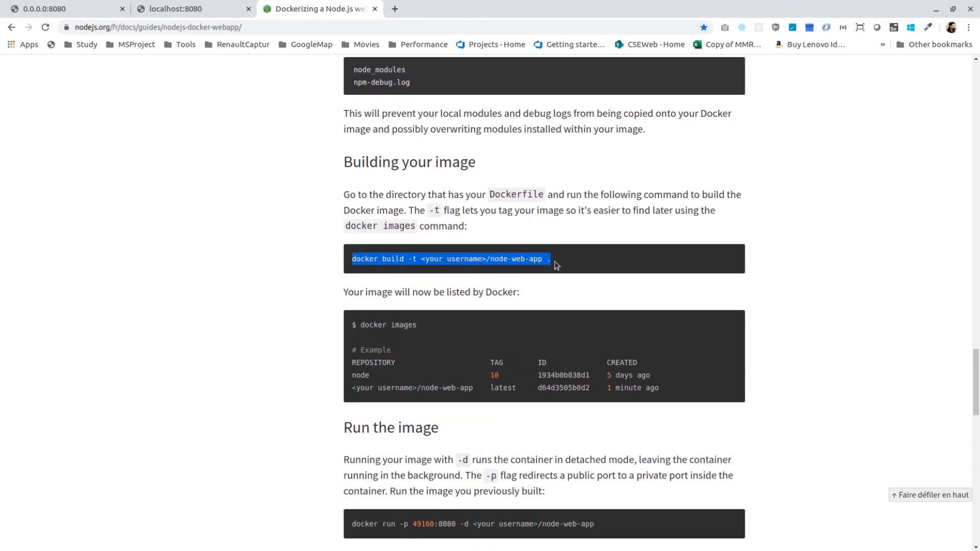
pyautogui.moveTo(256, 264)
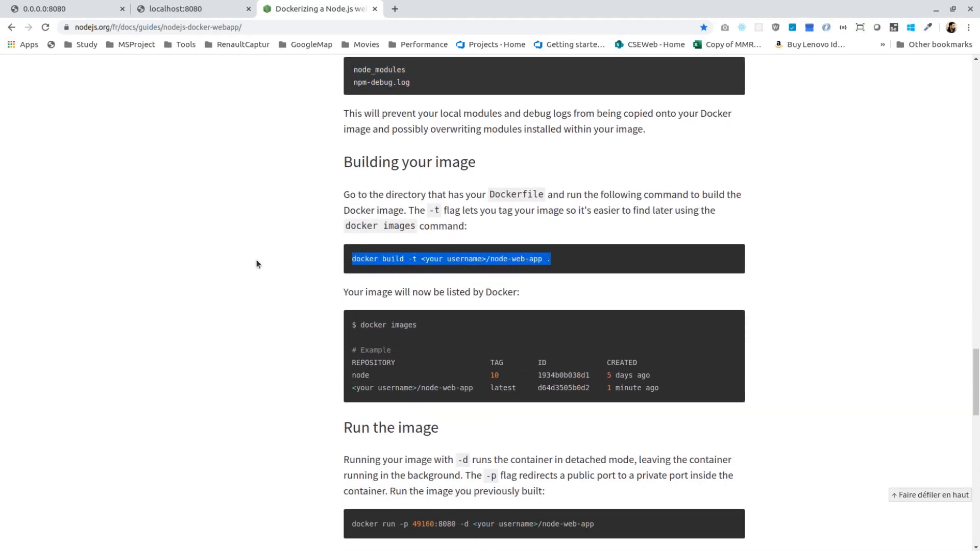
pyautogui.moveTo(556, 265)
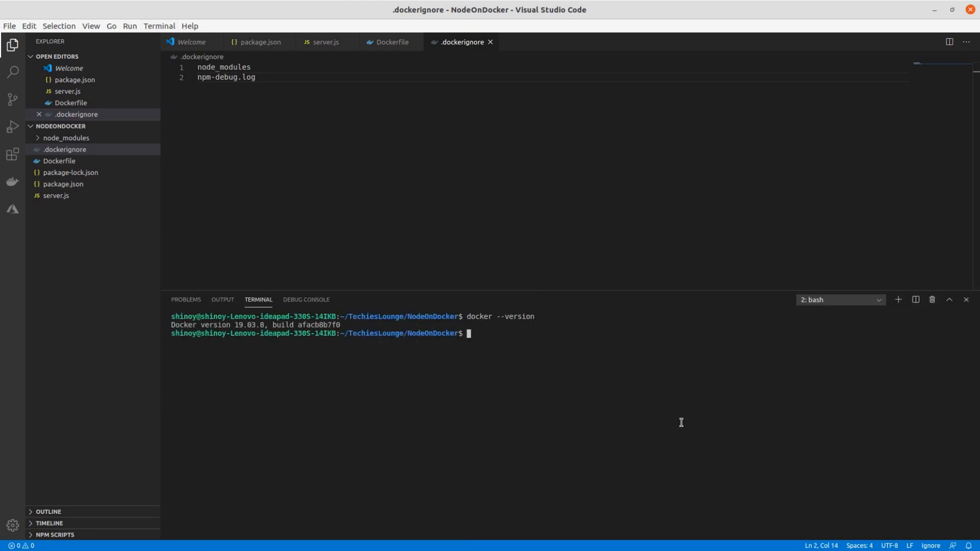
# Run sudo docker build -t techieslounge/node-web-app . and then docker image ls
pyautogui.write('docker build -t techieslounge/node-web-app .')
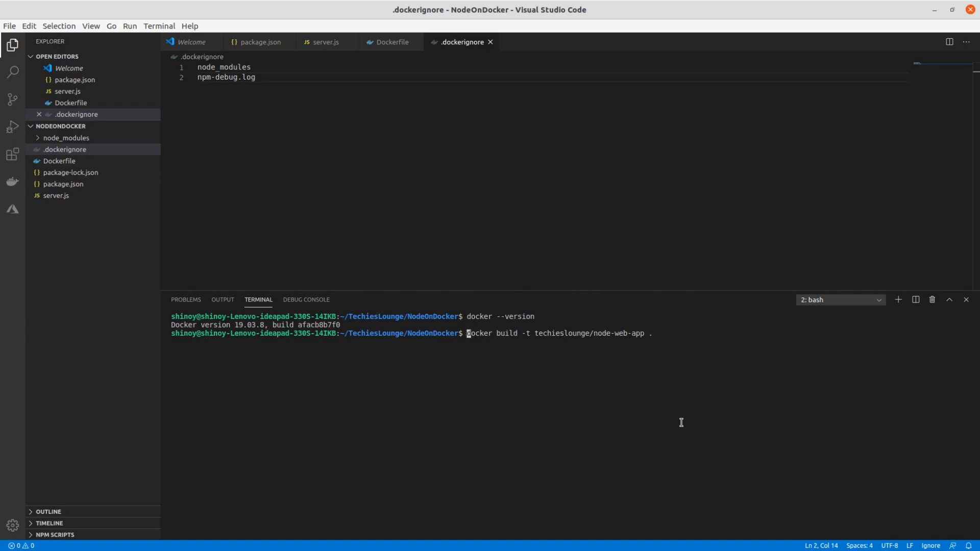
pyautogui.write('sudo')
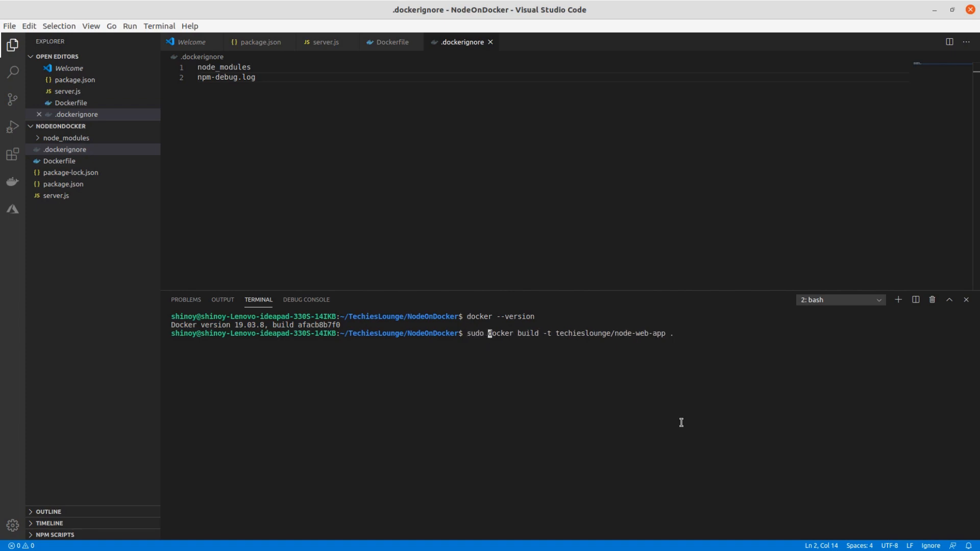
pyautogui.press('Return')
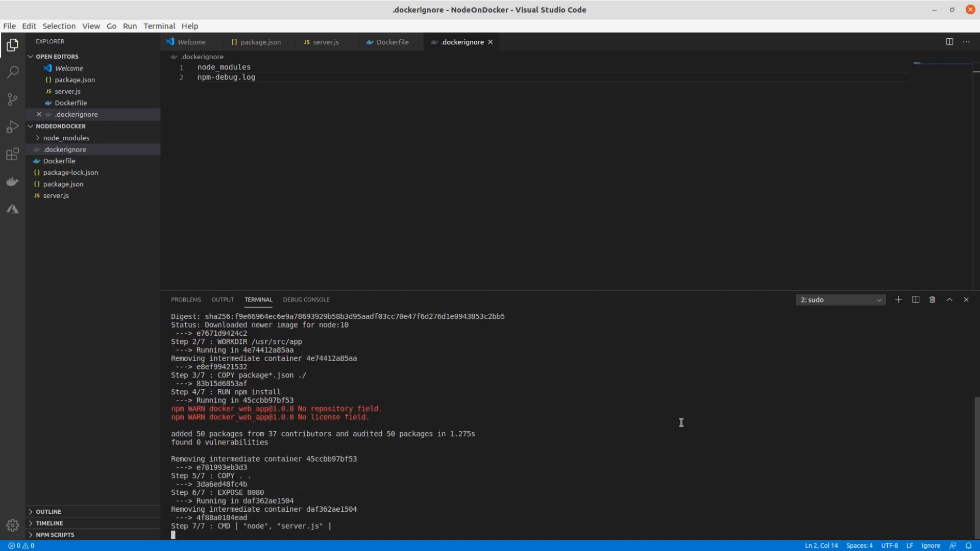
pyautogui.write('docker image ls')
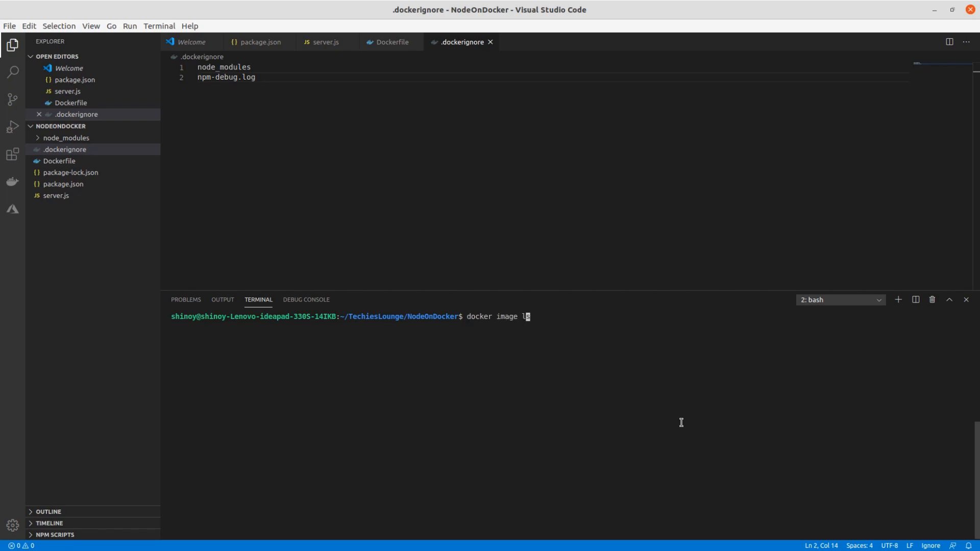
pyautogui.press('Return')
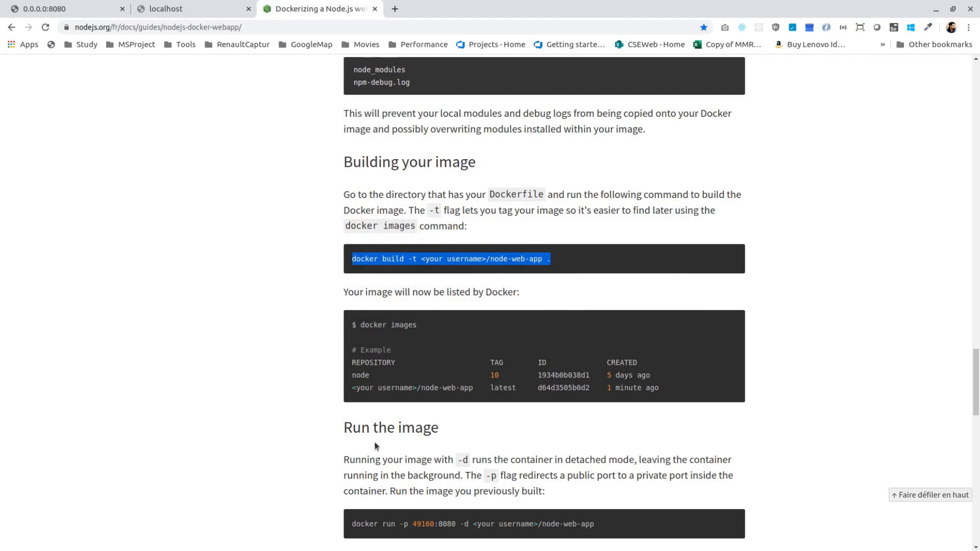
# Scroll the guide down to the Run the image section with the docker run command
pyautogui.scroll(-3)
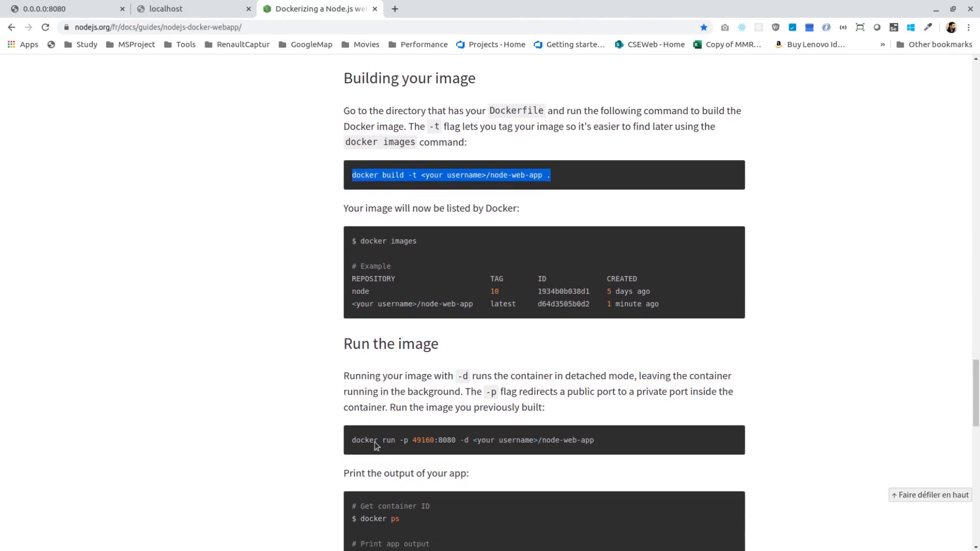
pyautogui.scroll(-3)
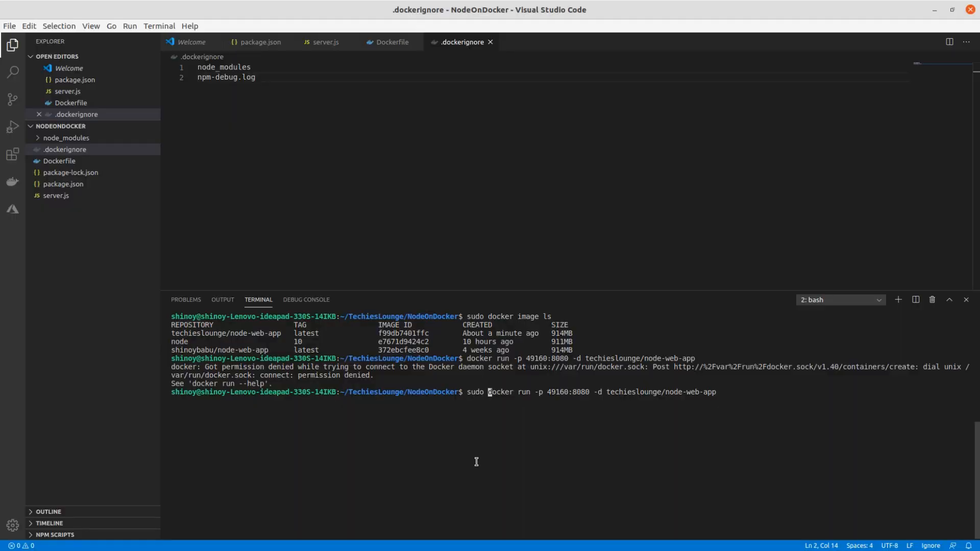
# Start the container on 49160:8080, run sudo docker ps with container bdb455b6fa82, then check localhost:8080
pyautogui.press('Return')
pyautogui.write('sudo do')
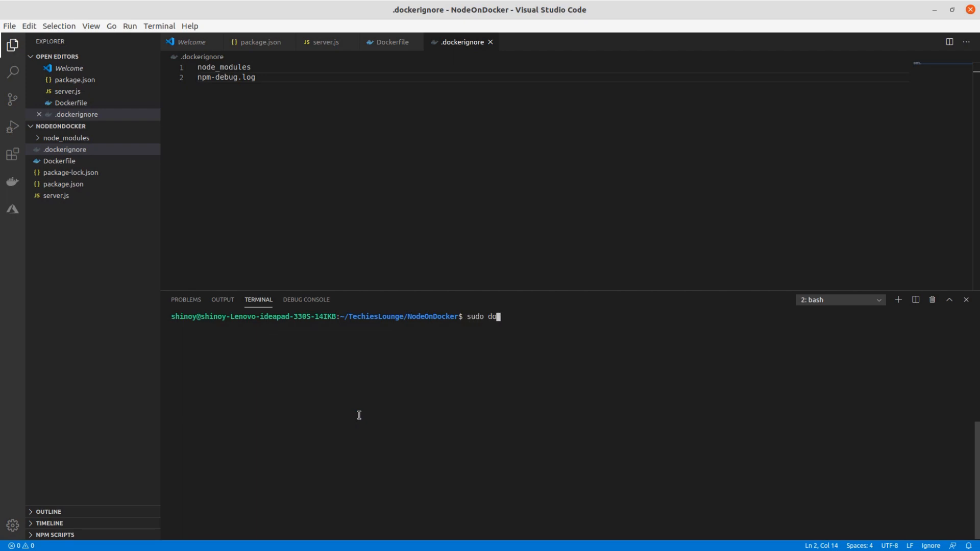
pyautogui.press('Return')
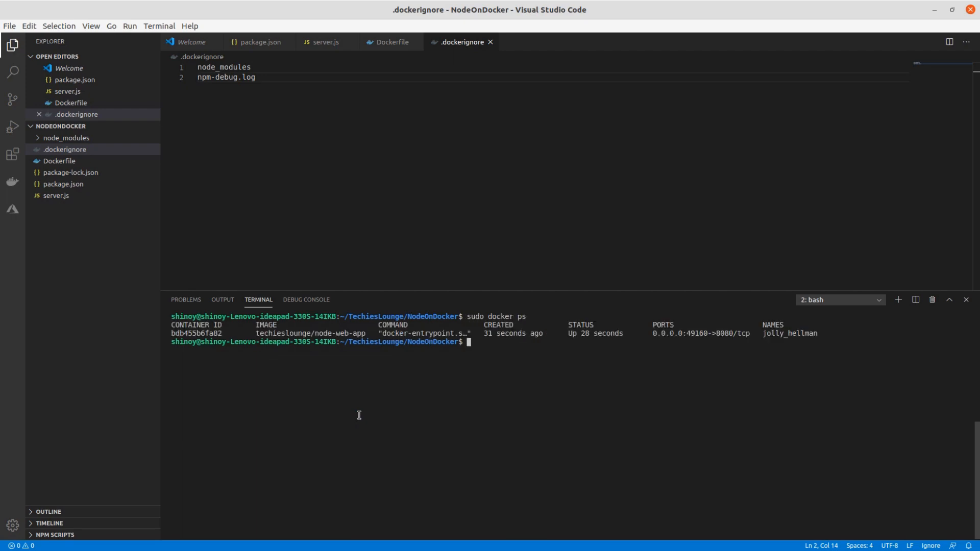
pyautogui.write('sudo docker')
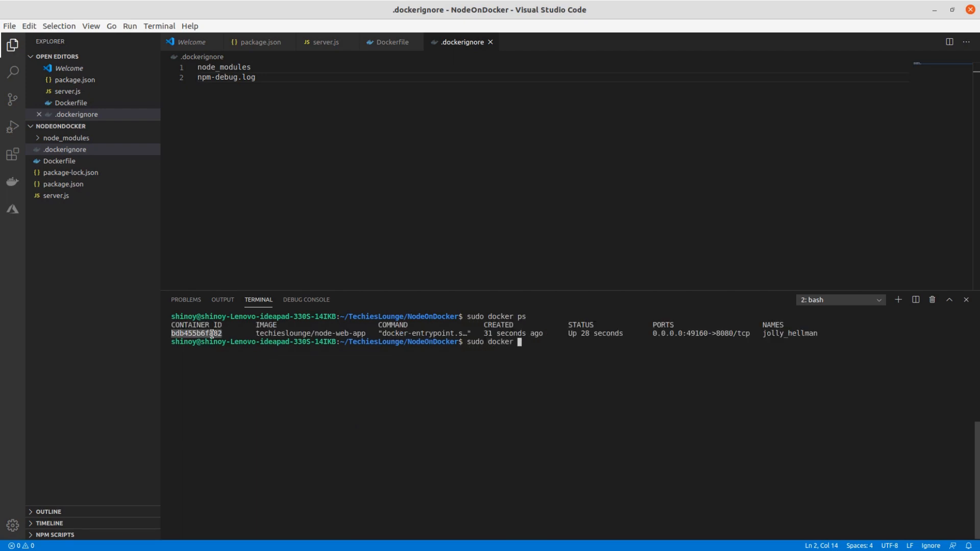
pyautogui.write('bdb455b6fa82')
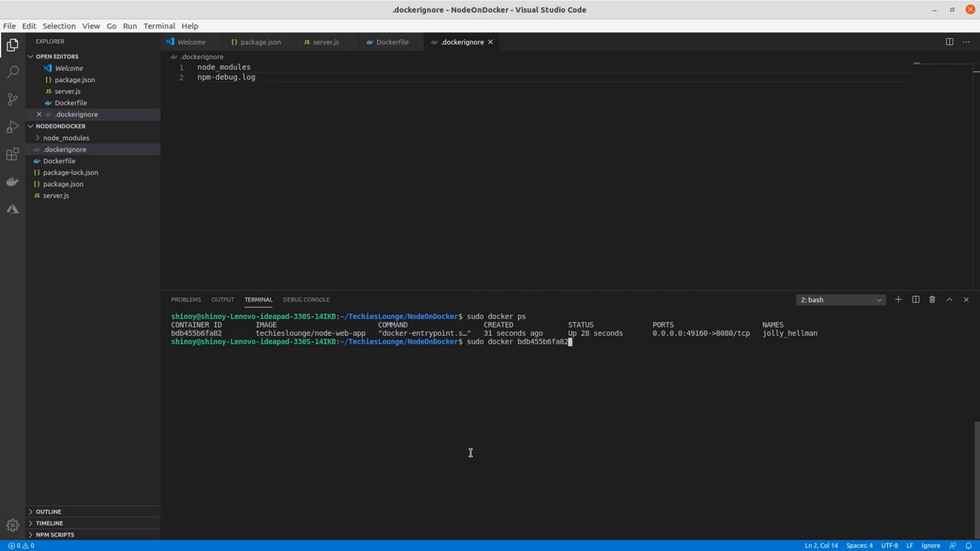
pyautogui.write('com')
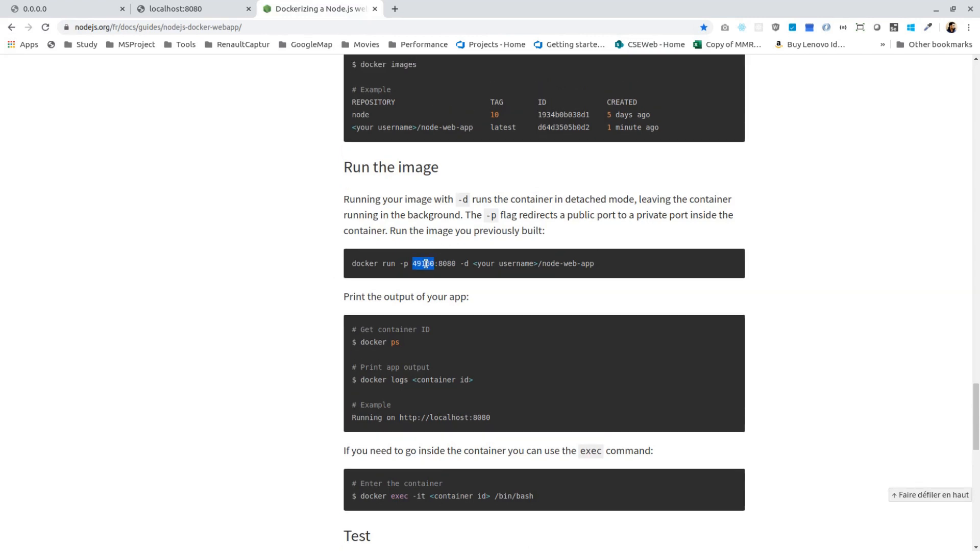
pyautogui.click(188, 9)
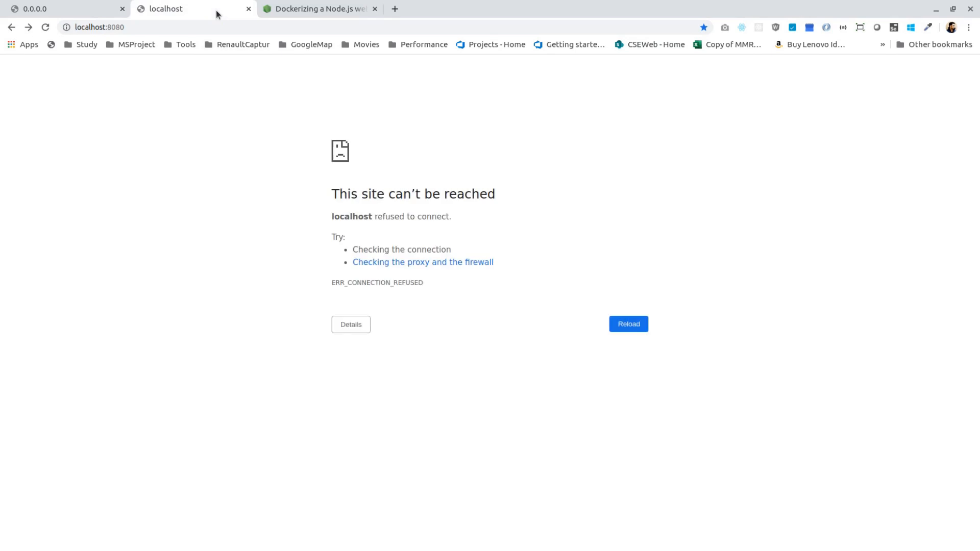